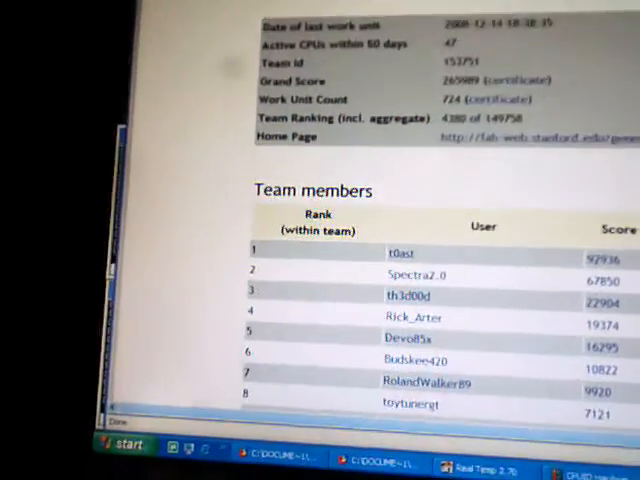
scroll("down", 3)
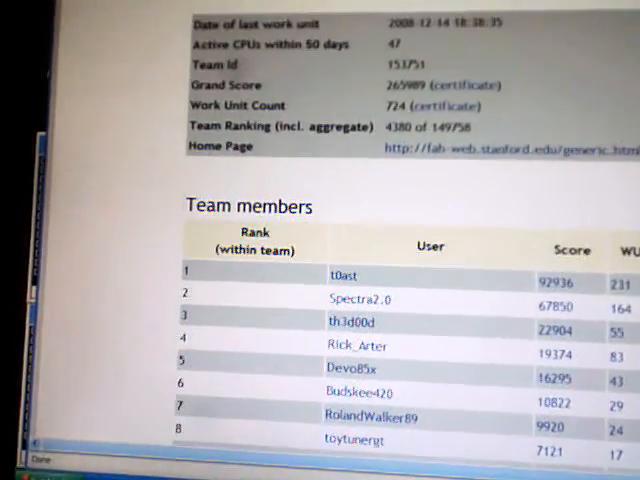
scroll("down", 3)
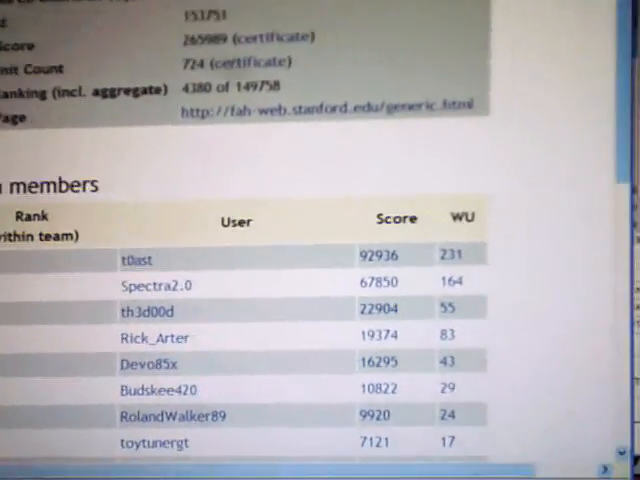
scroll("down", 3)
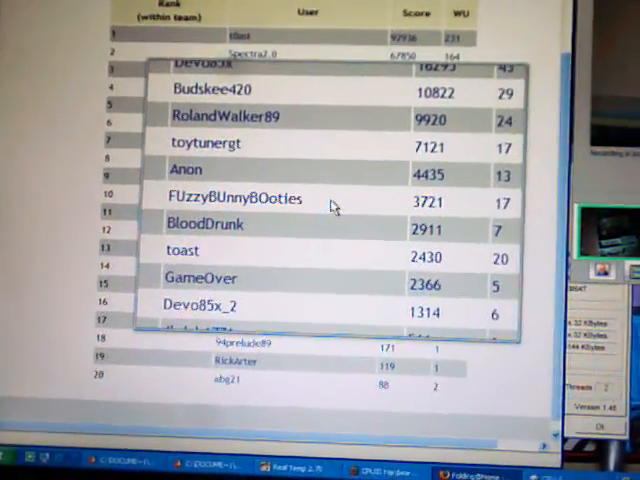
scroll("down", 3)
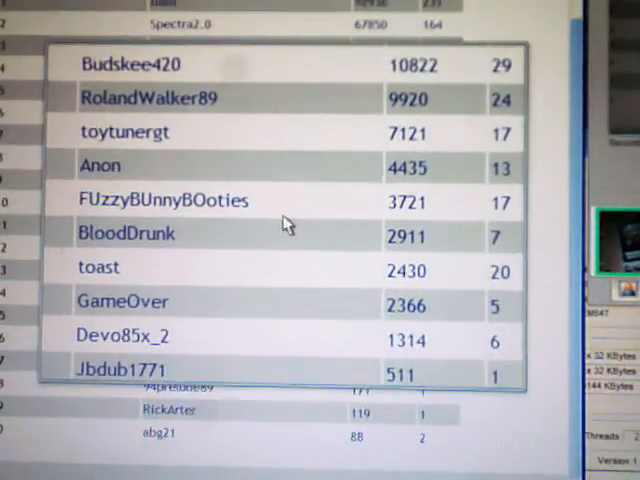
scroll("down", 3)
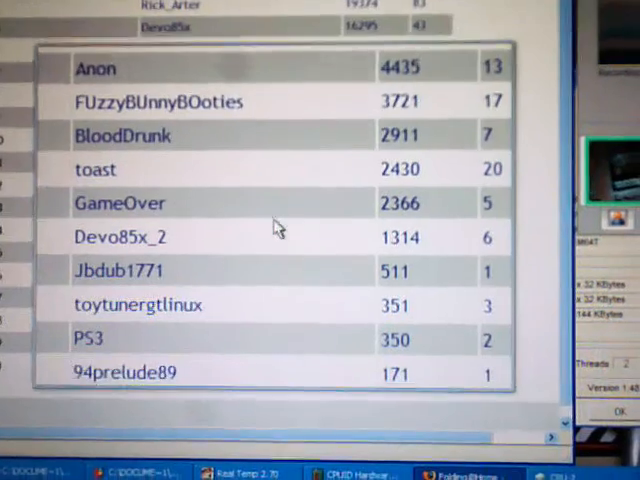
scroll("down", 3)
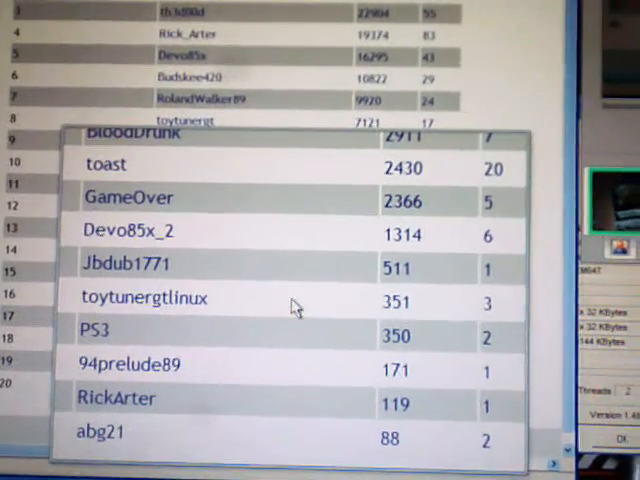
scroll("down", 3)
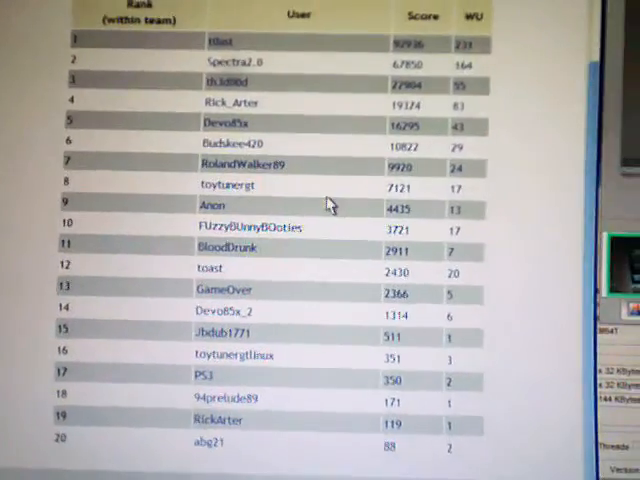
scroll("down", 3)
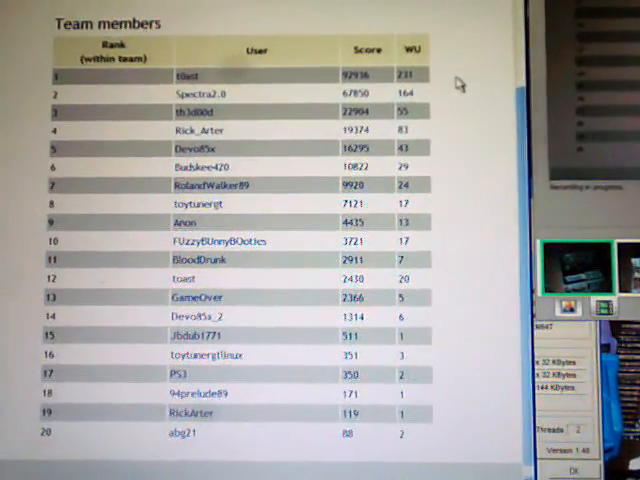
scroll("down", 3)
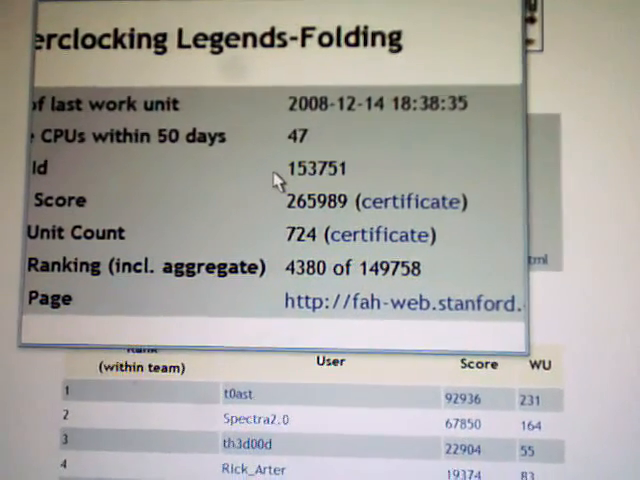
scroll("down", 3)
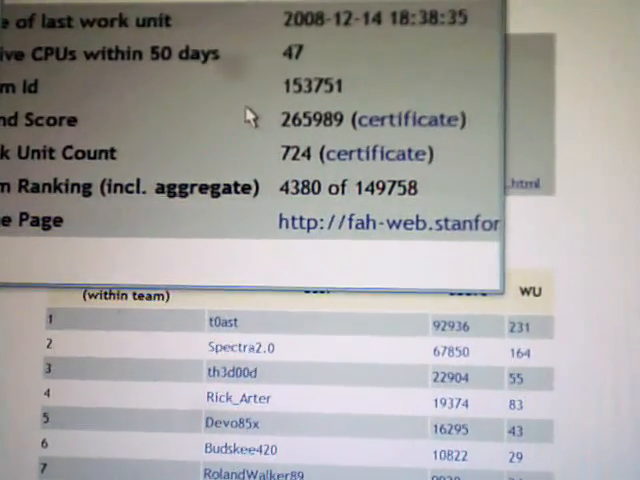
scroll("down", 3)
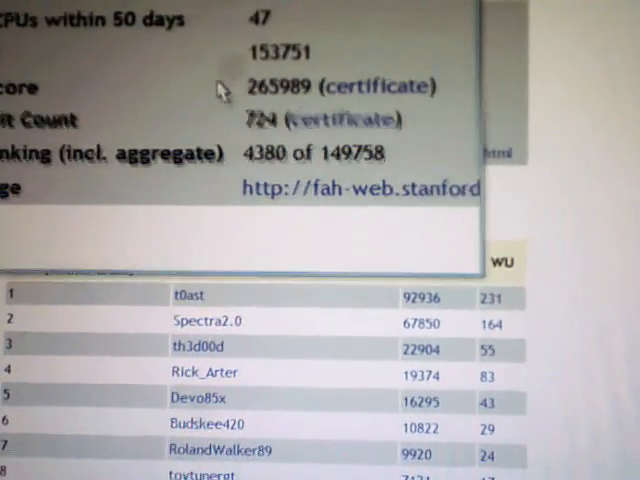
scroll("down", 3)
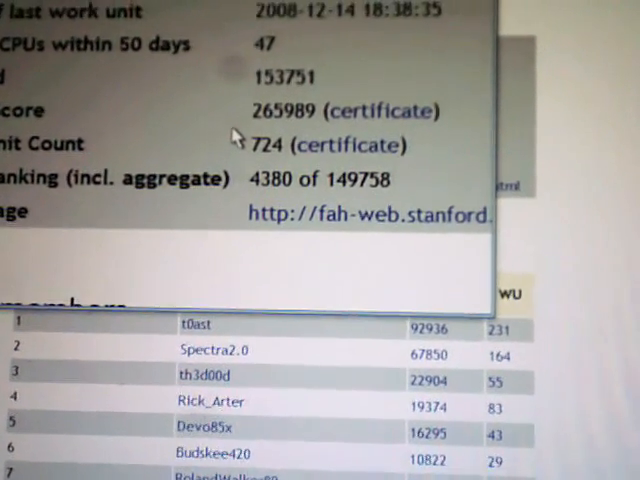
scroll("down", 3)
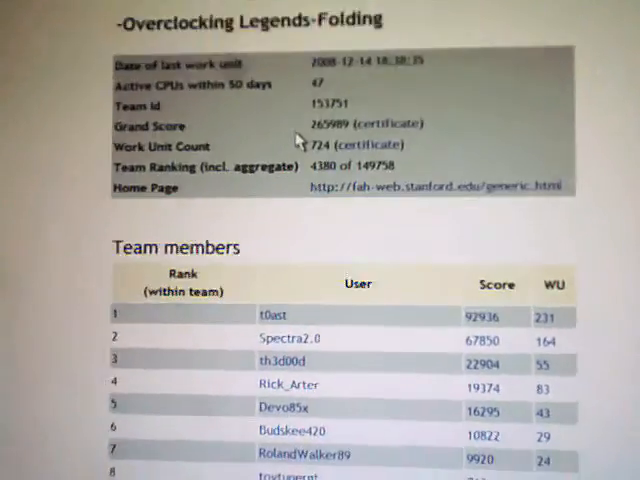
scroll("down", 3)
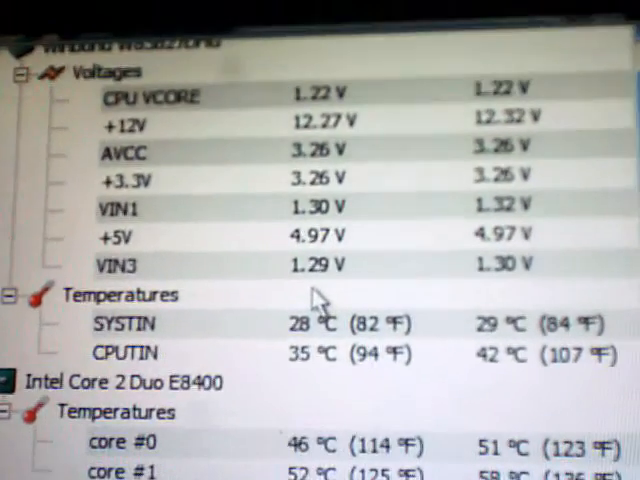
scroll("down", 3)
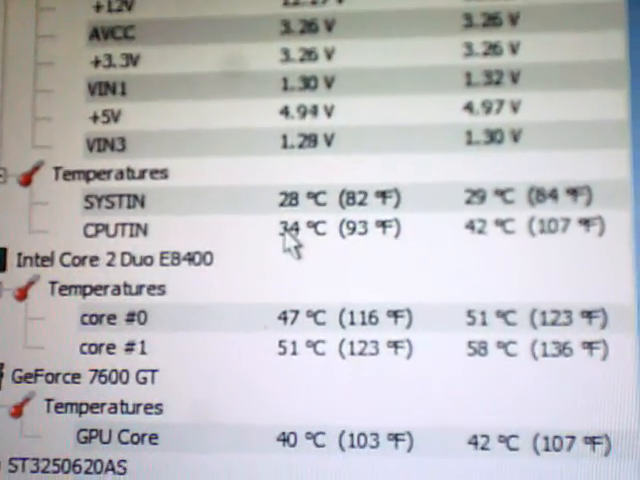
scroll("down", 3)
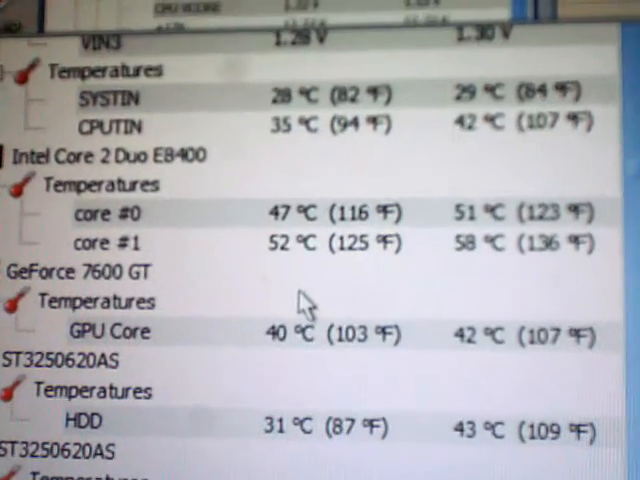
scroll("down", 3)
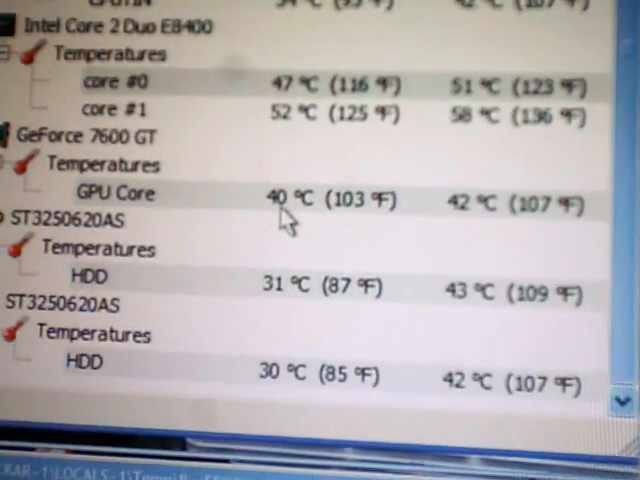
scroll("down", 3)
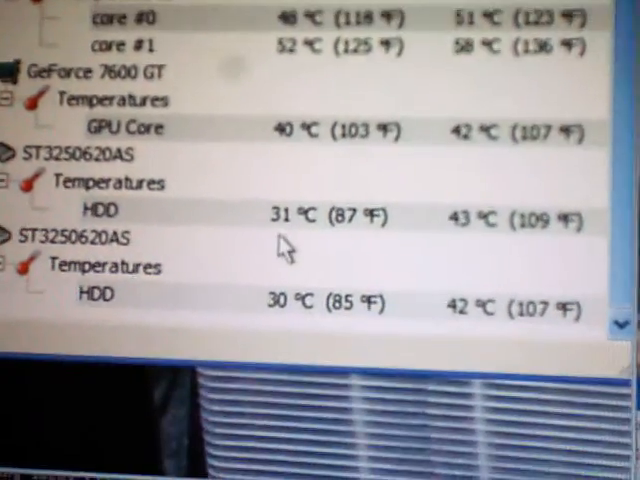